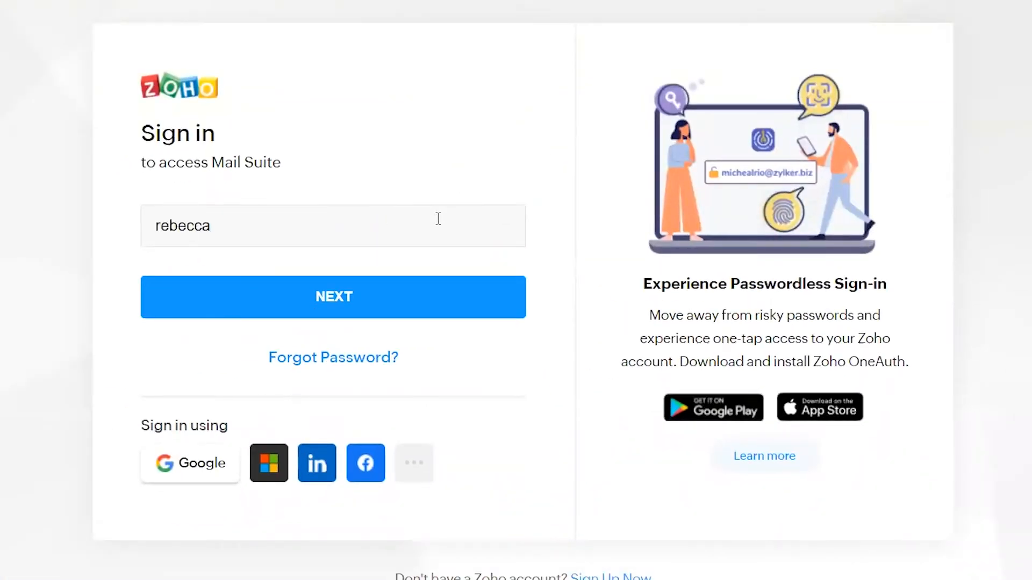
Step: Submit the entered username with NEXT to sign in to the Mail Suite account
left_click(333, 296)
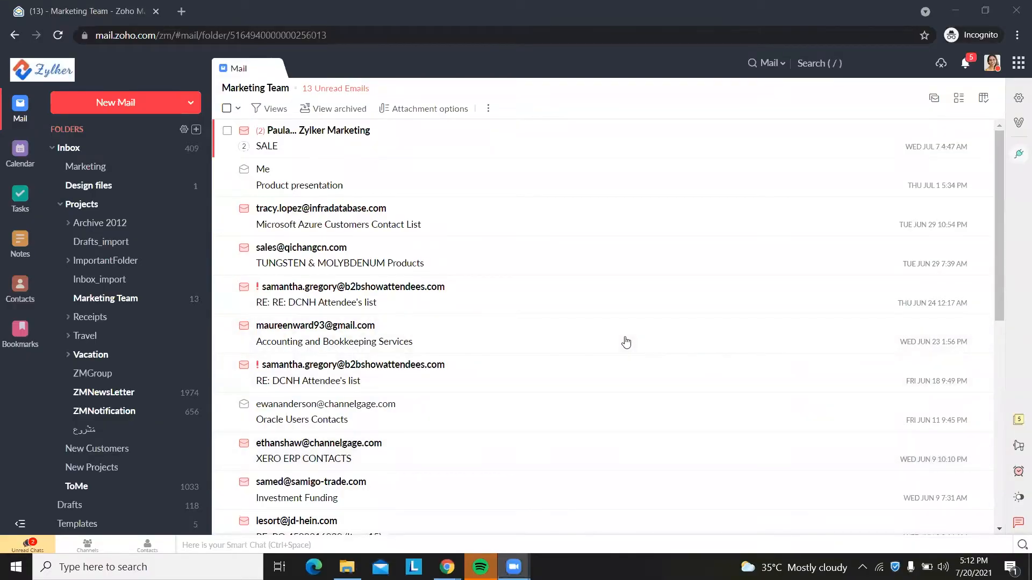
mouse_move(663, 229)
type("my")
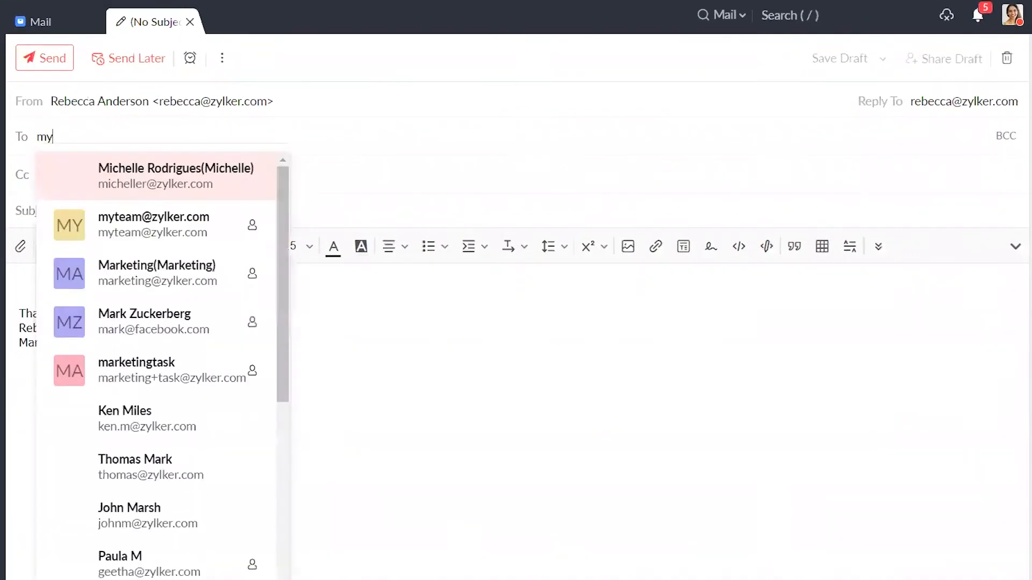
left_click(154, 225)
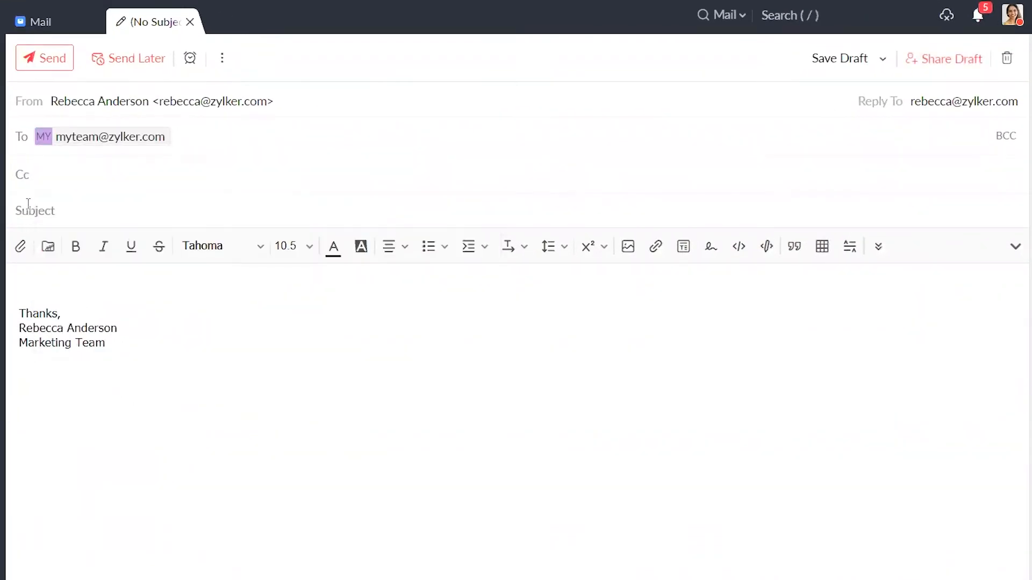
type("Sales and Target Reports - Meeting")
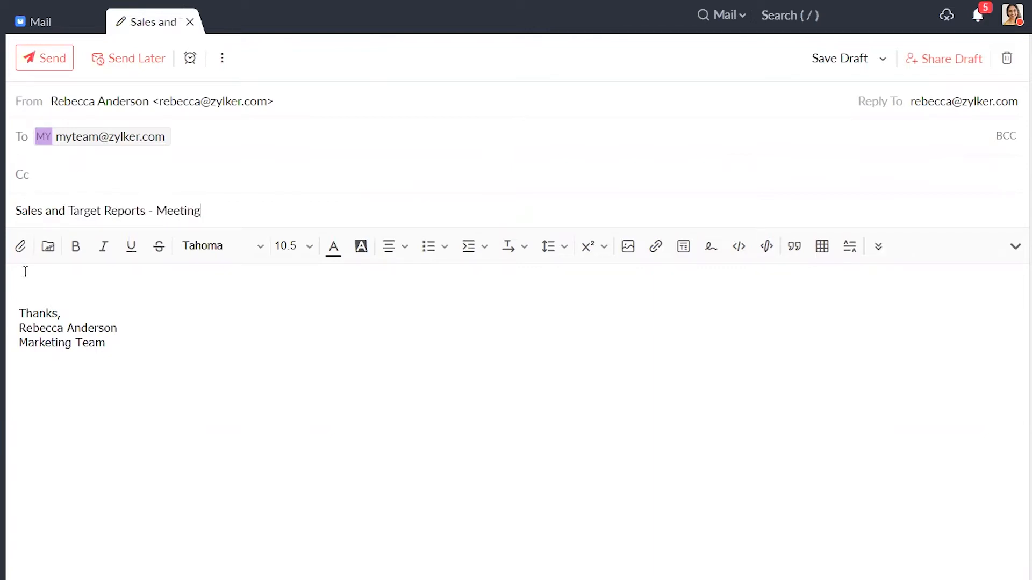
type("Hi Team,")
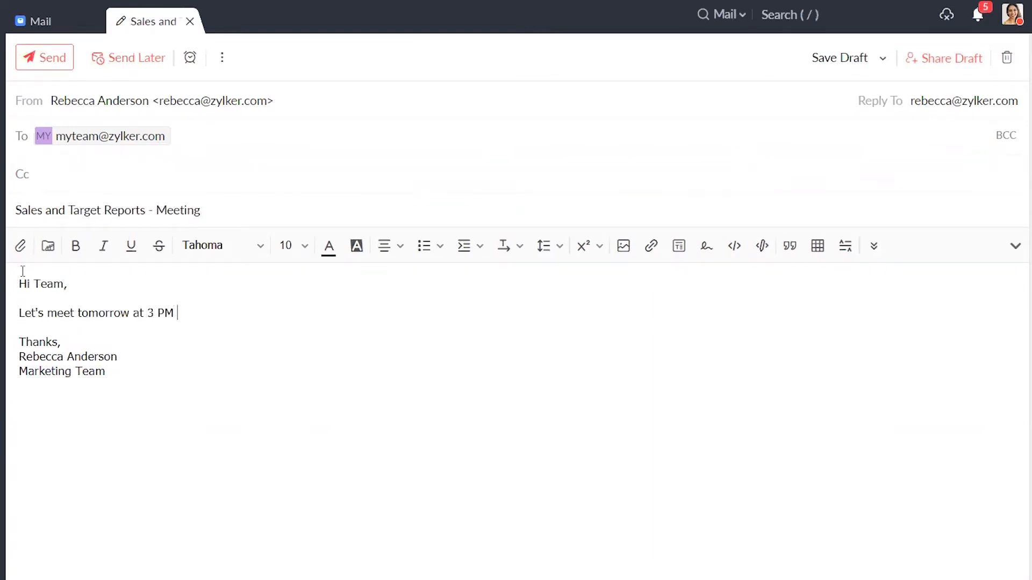
type("in Elite Building to discuss the Sales and Target")
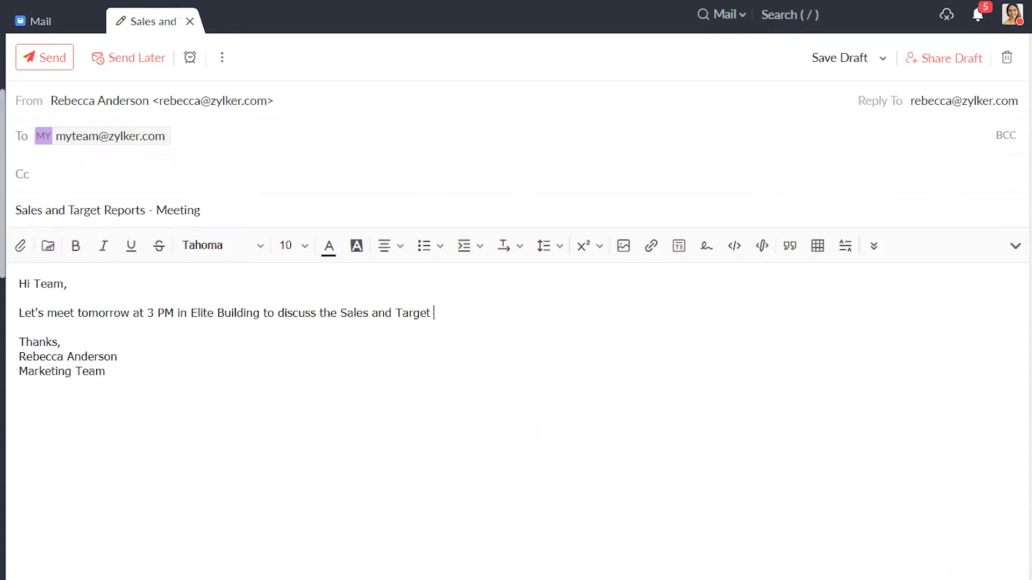
Step: Write the agenda, including conversion rates and individual goals, close the email, and send
type("Reports for the year. The agenda is to cover the following:")
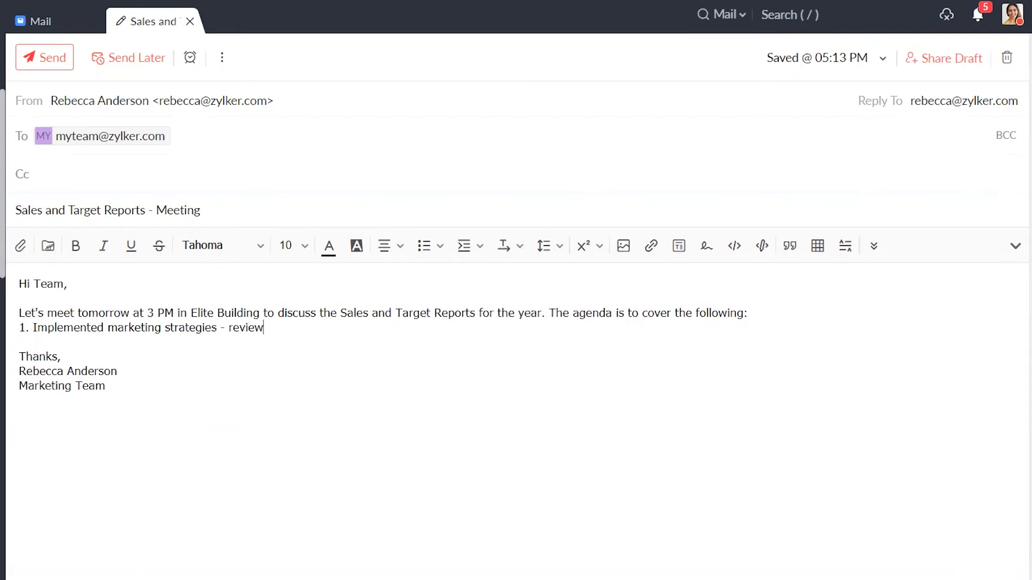
type("2. Customer conversion rates - quarterly analysis")
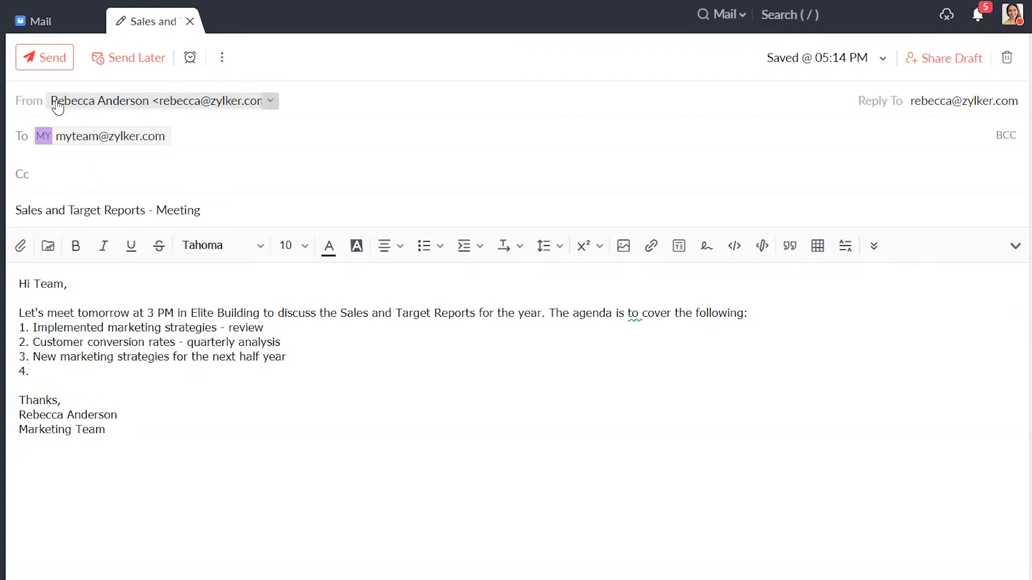
type("Individual goals and achievements")
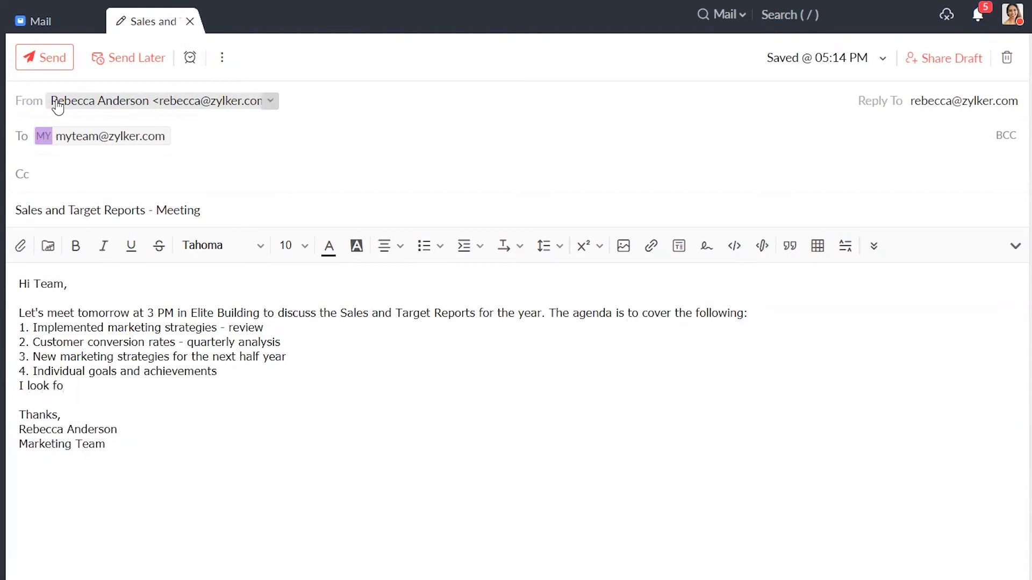
type("rward to seeing you all.")
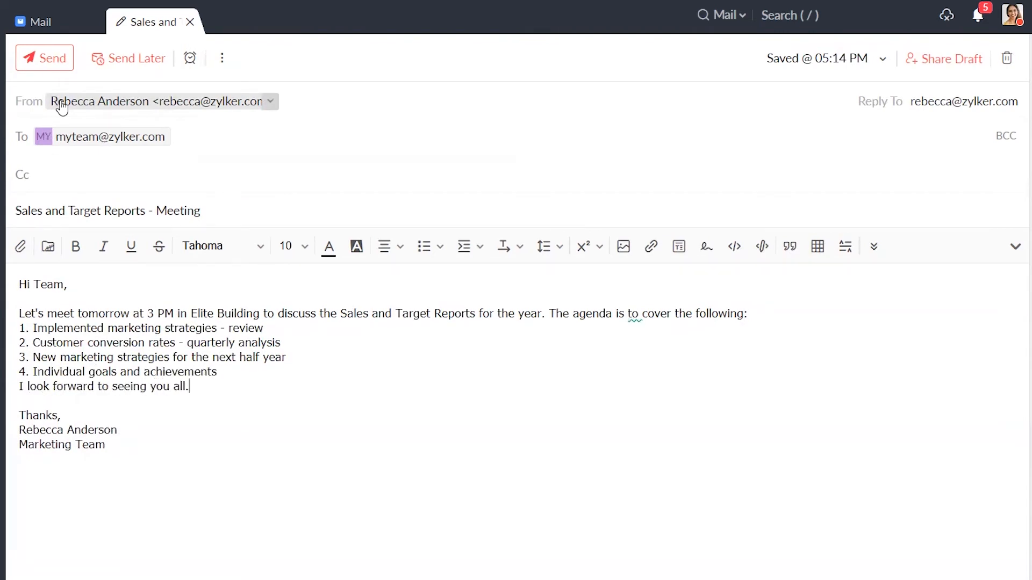
left_click(44, 58)
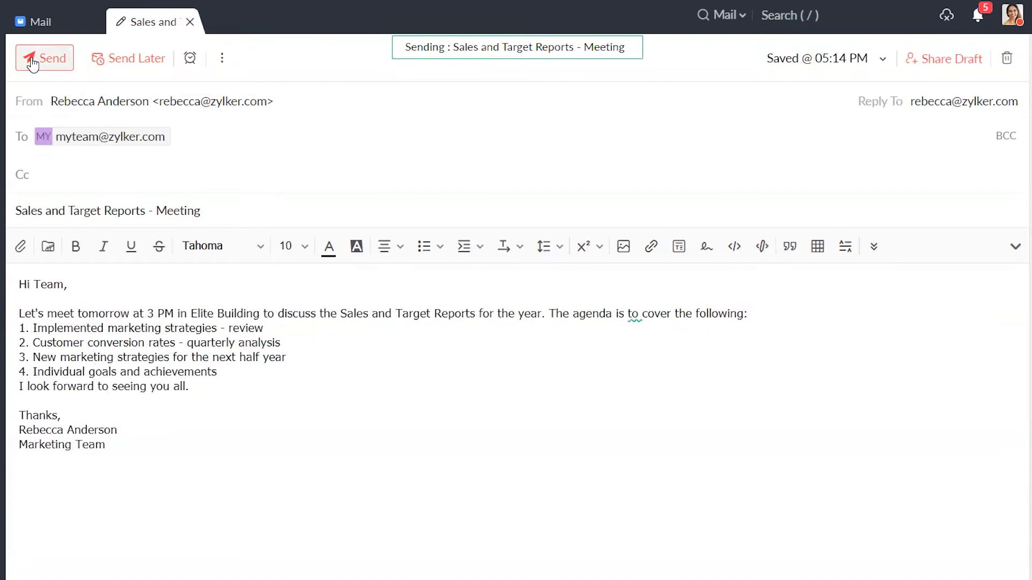
left_click(44, 58)
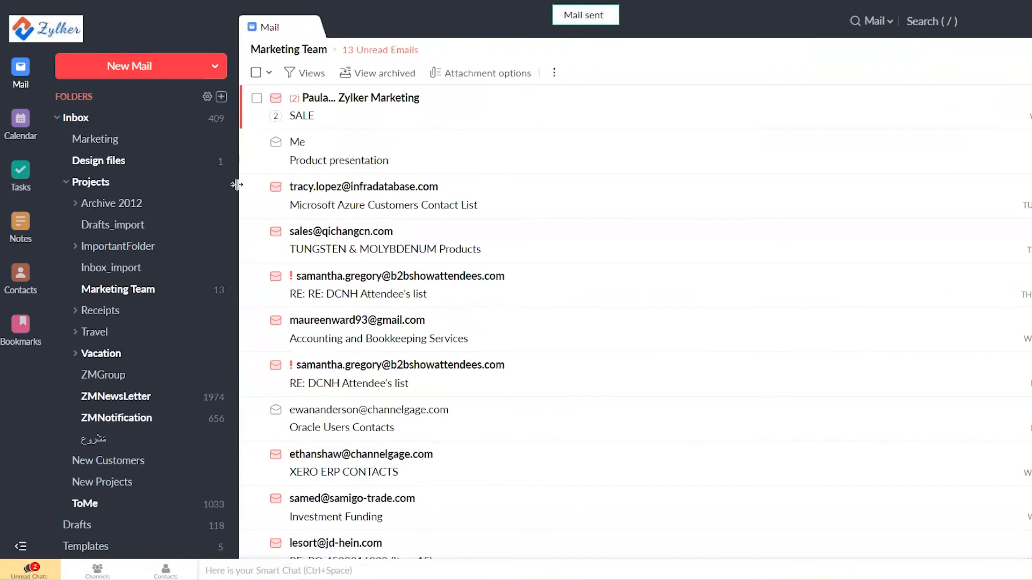
Step: View the Sent folder with the meeting email listed first, then start a new draft
scroll("down", 3)
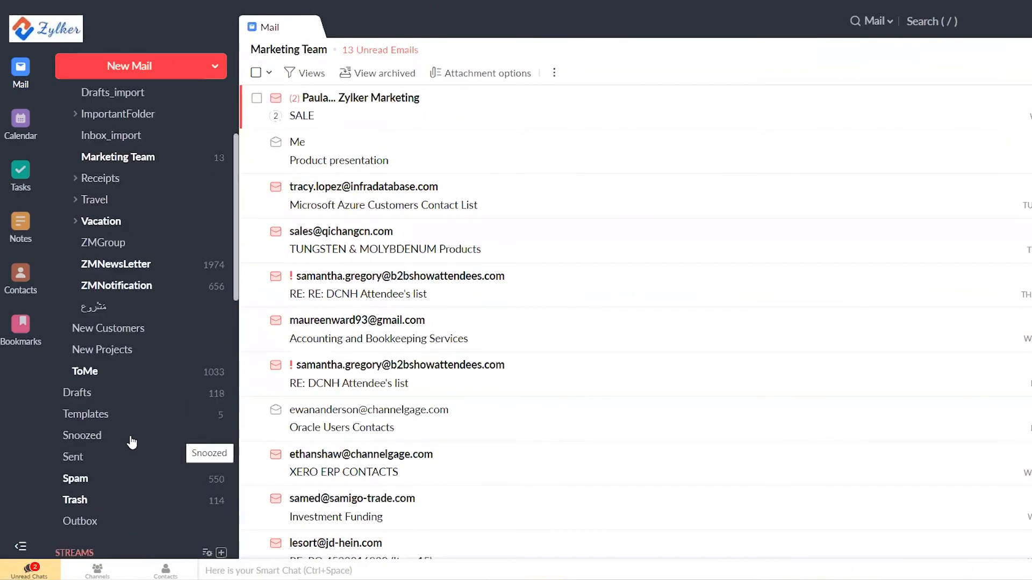
left_click(73, 457)
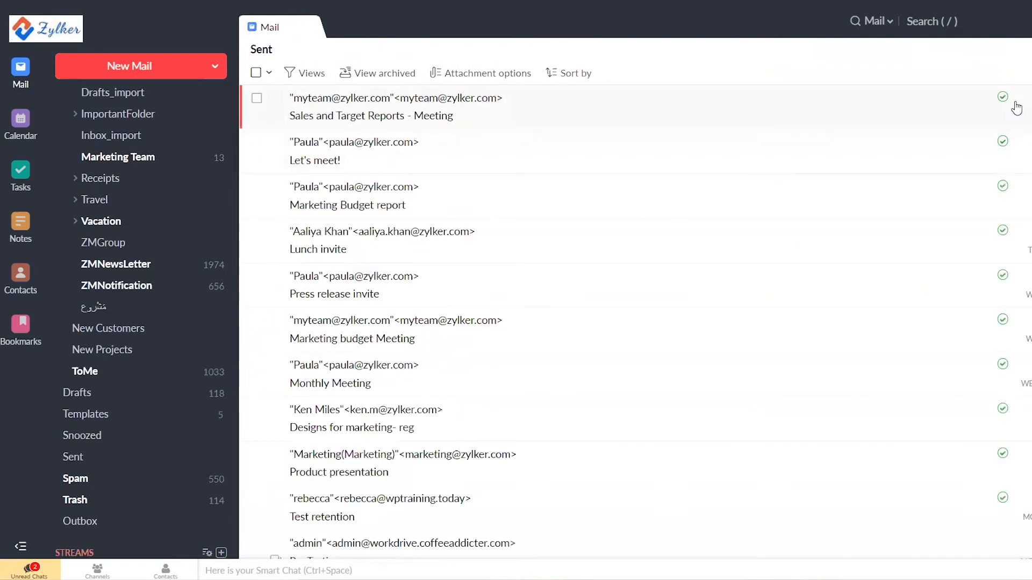
left_click(90, 99)
type("my")
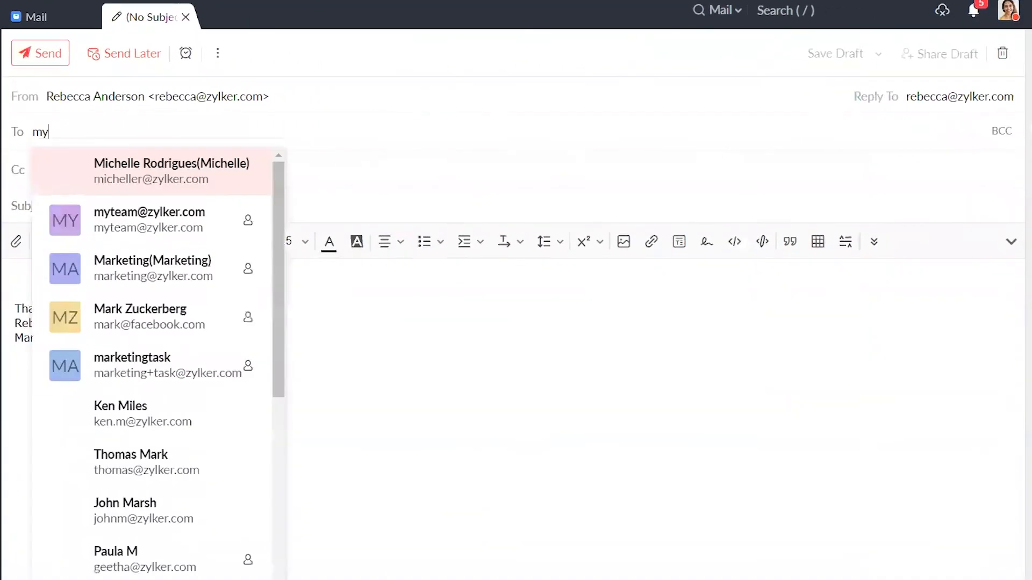
left_click(149, 219)
type("Sales and Target Reports - Me")
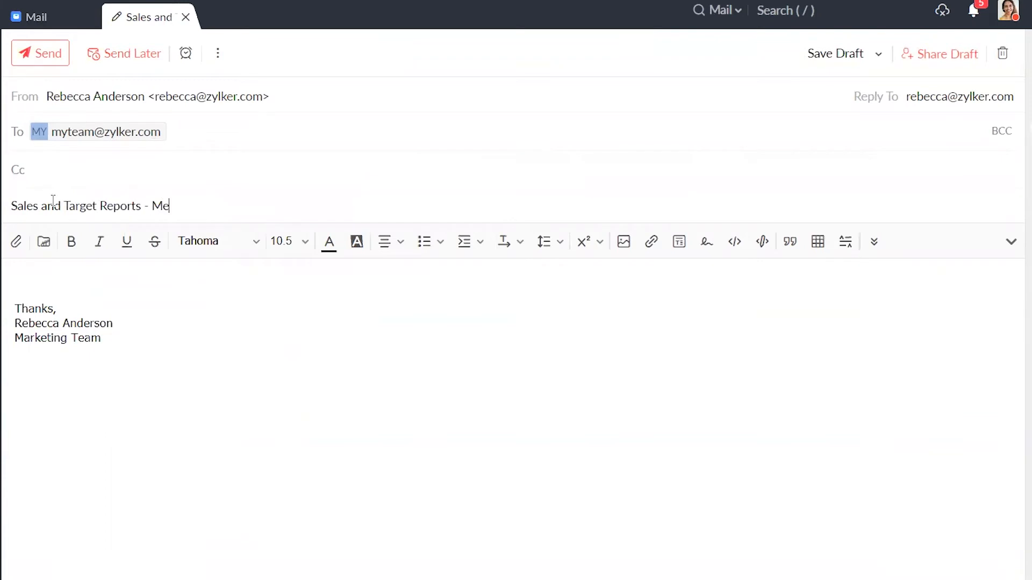
type("Hi folks,")
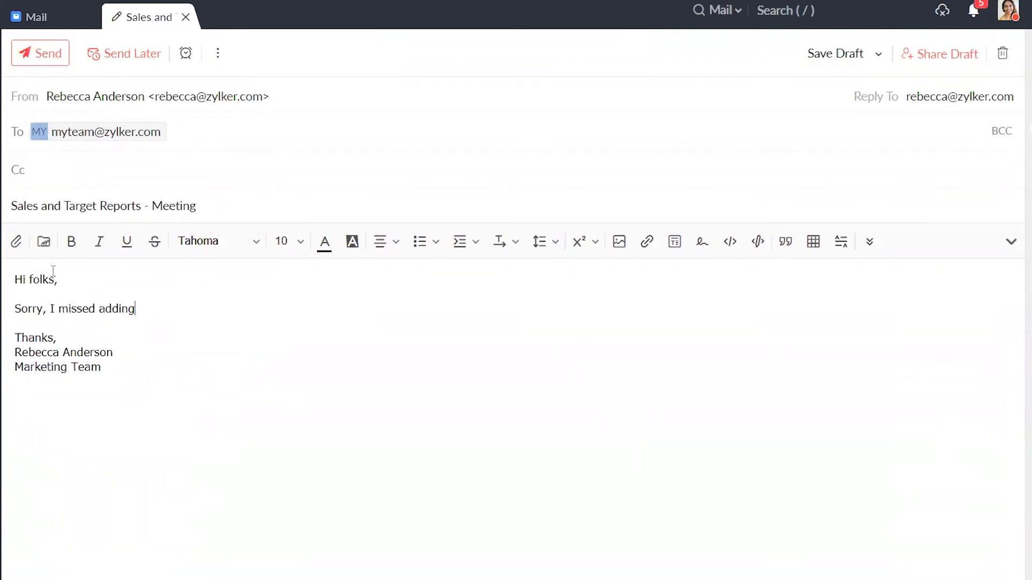
type("this in the previous mail. Let's also discuss")
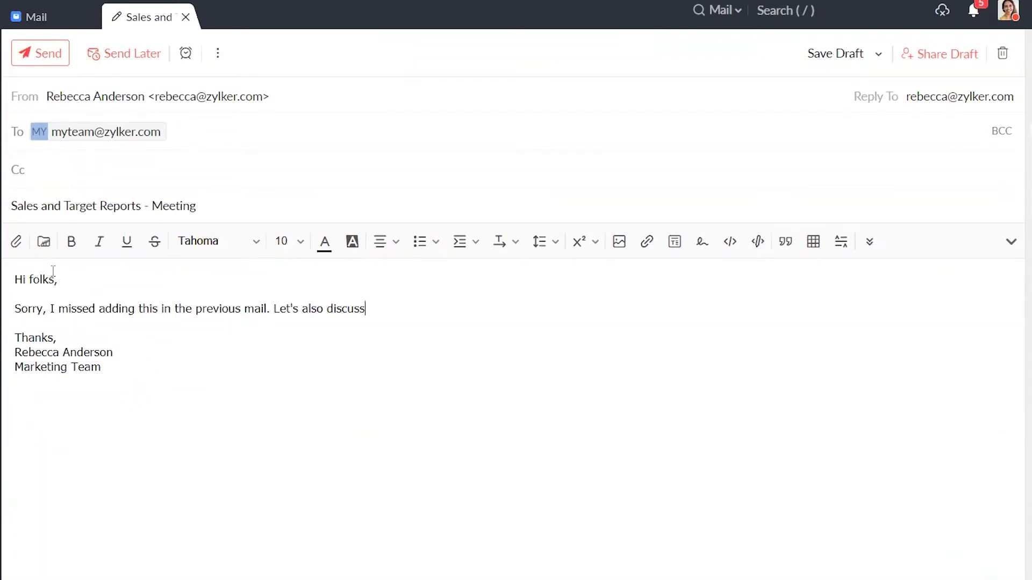
type("the mid-year negotiations and discounts, along with the")
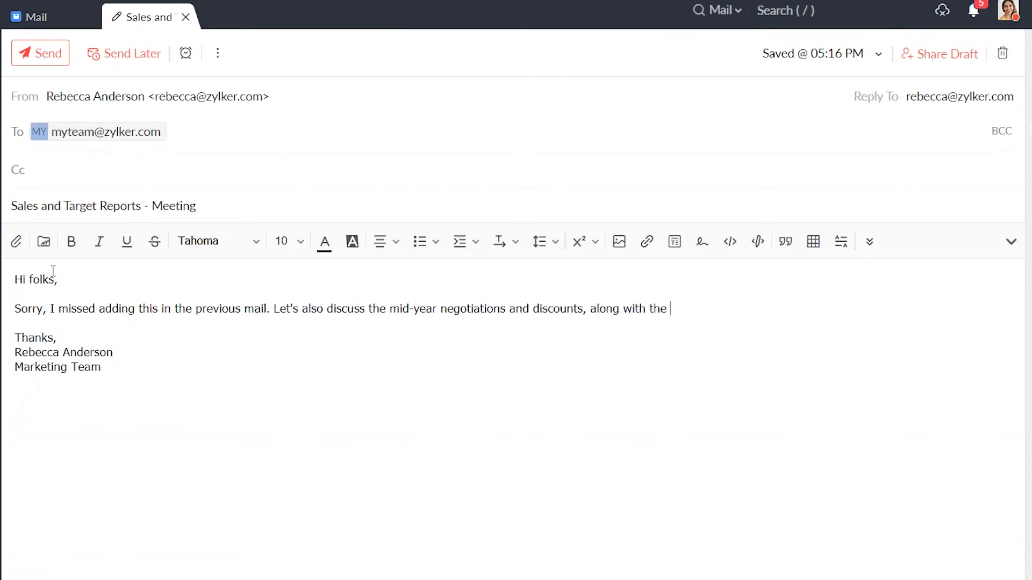
type("reports.")
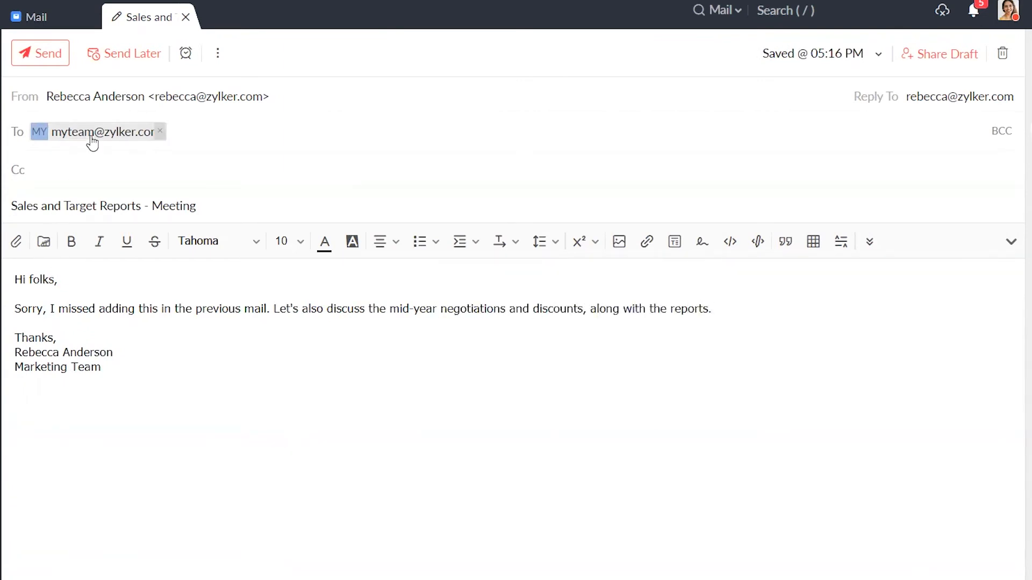
left_click(41, 54)
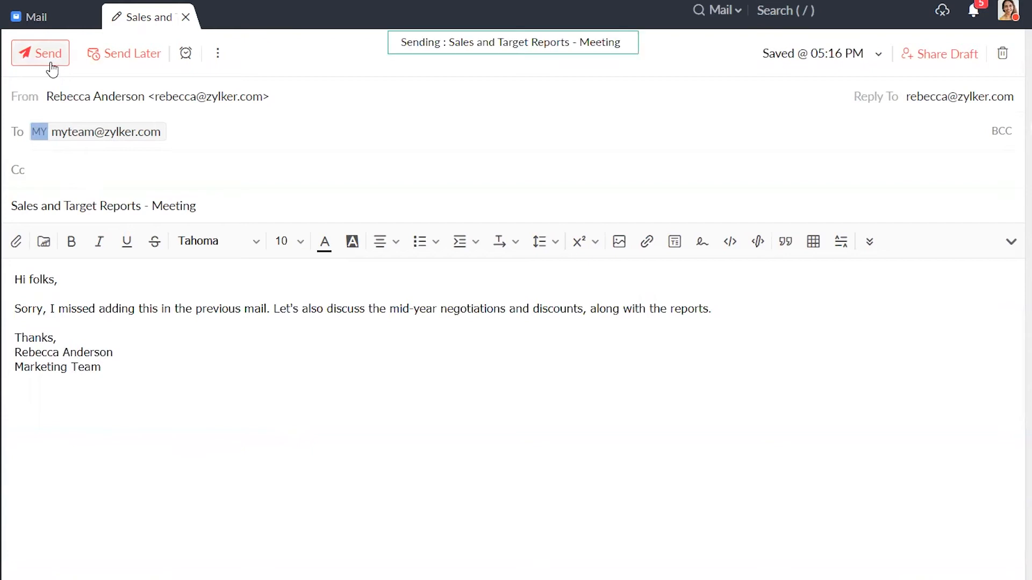
left_click(40, 53)
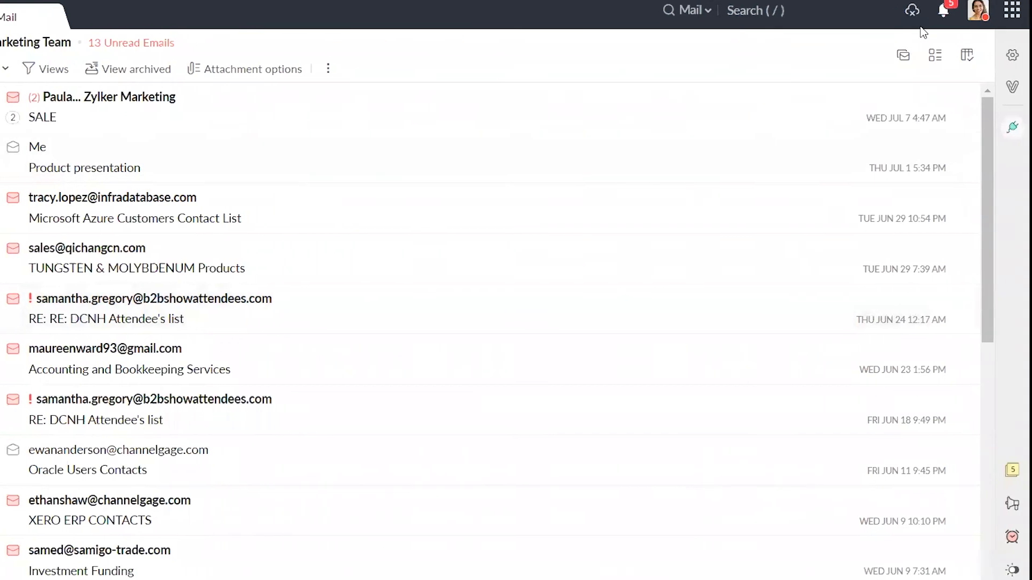
Step: Go from the Settings gear to the Compose settings page
left_click(1012, 55)
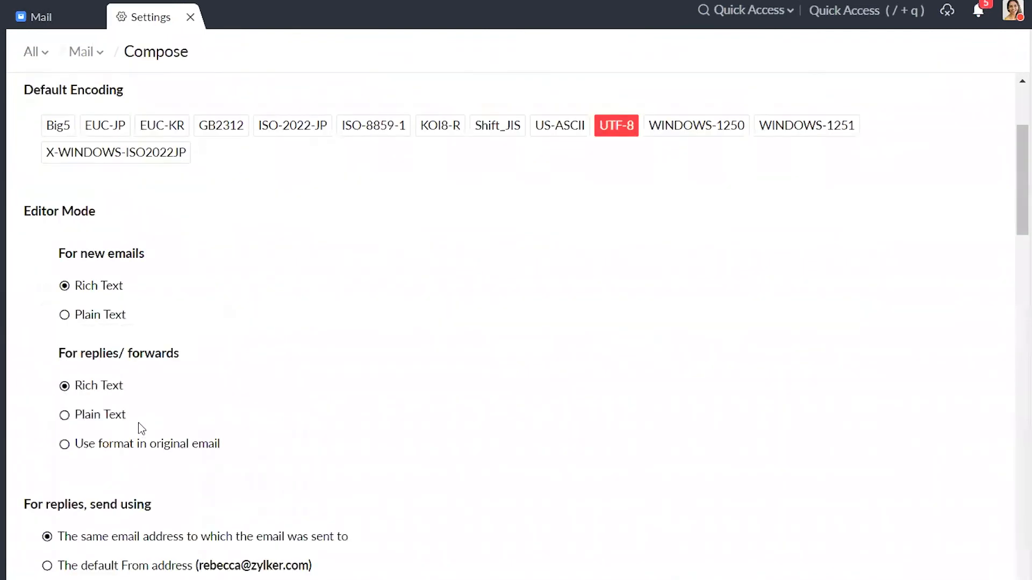
Step: Switch Outbox Delay on so outgoing emails are held for 5 minutes
scroll("down", 3)
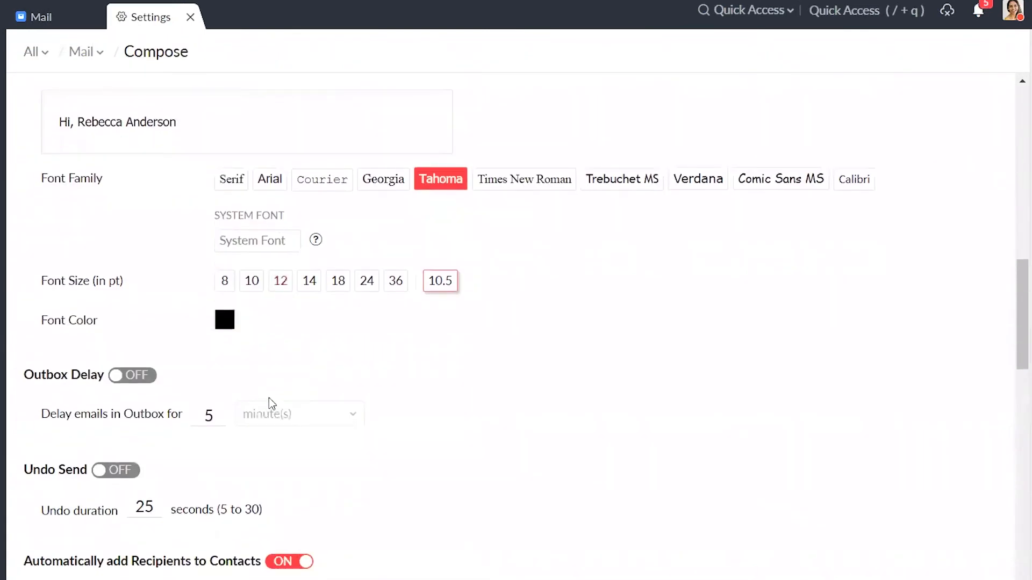
left_click(131, 375)
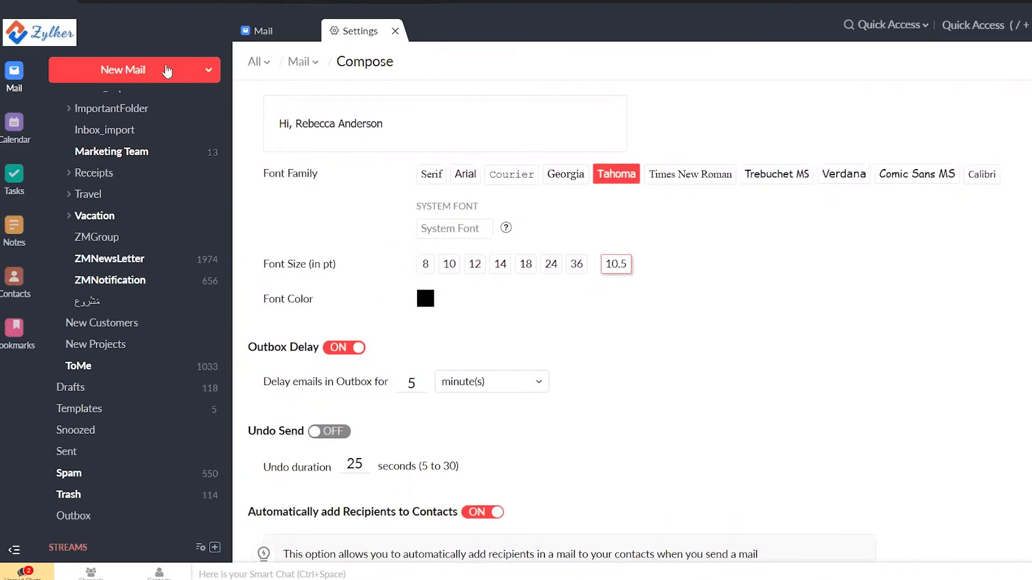
Step: Compose and send the Sales and Target Reports - Meeting email, queuing it in Outbox until 17:23
left_click(123, 70)
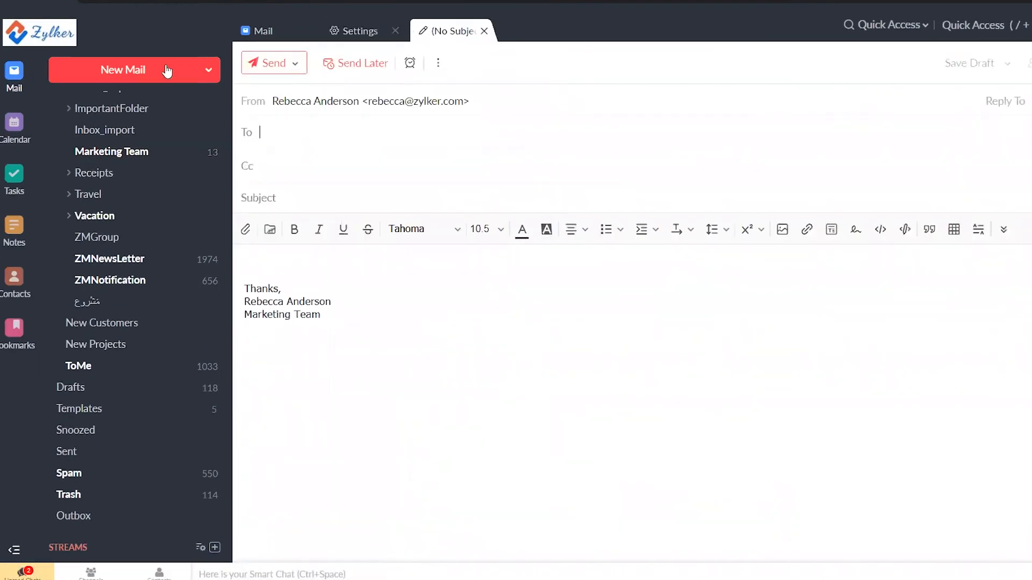
type("S")
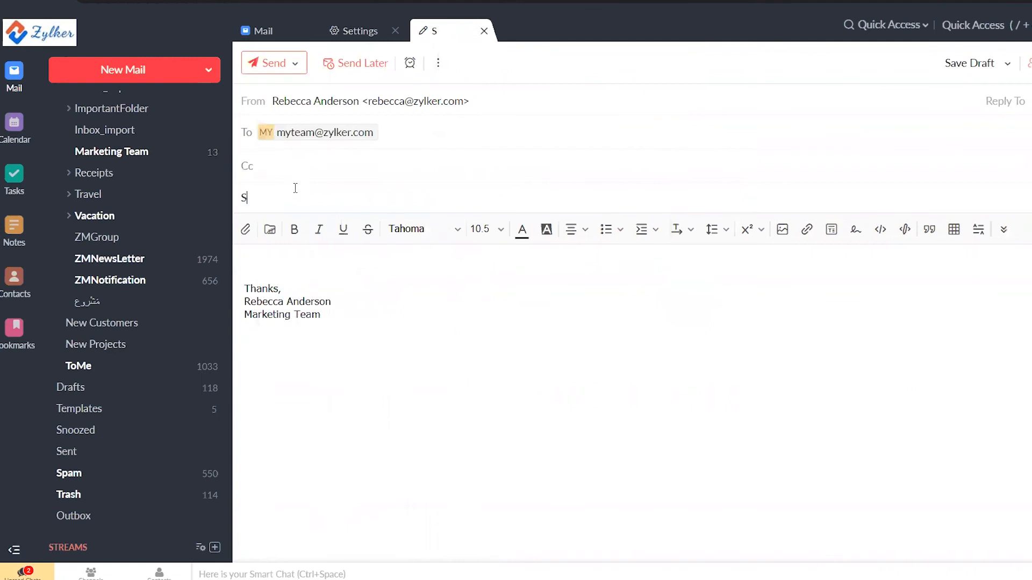
type("ales and Target Reports - Meeting")
left_click(637, 262)
type("Hi")
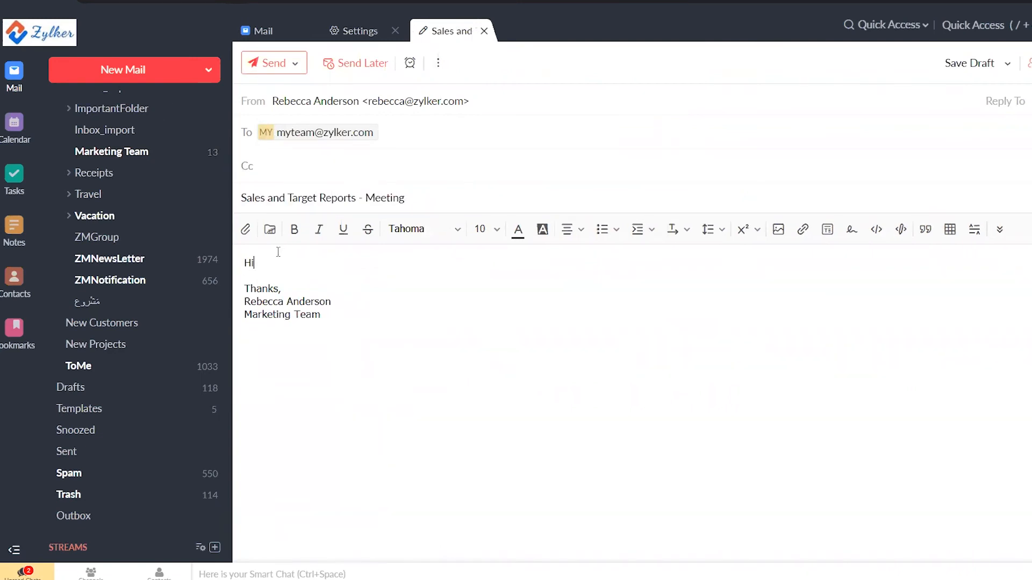
type("Team,")
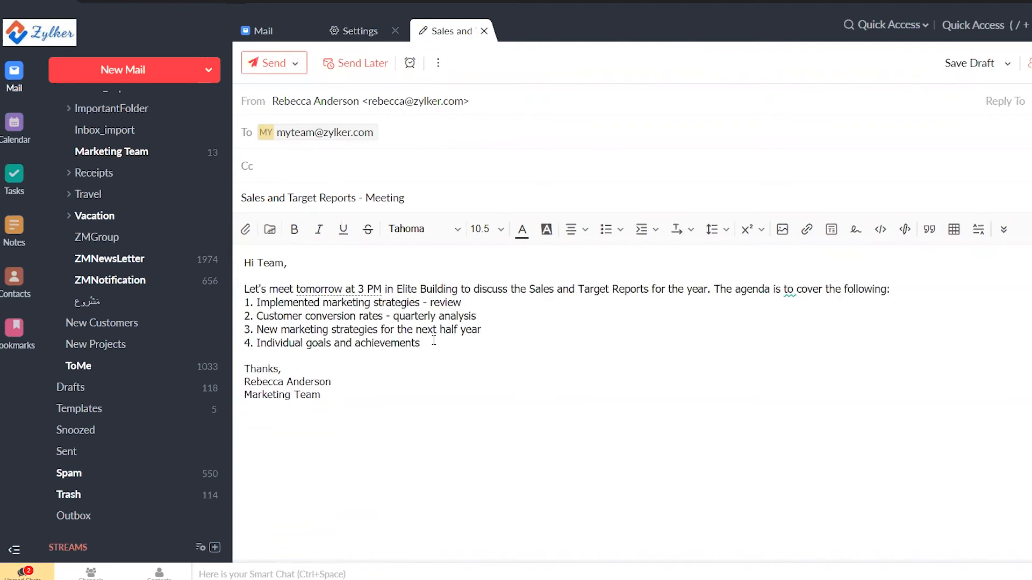
type("I look forwar")
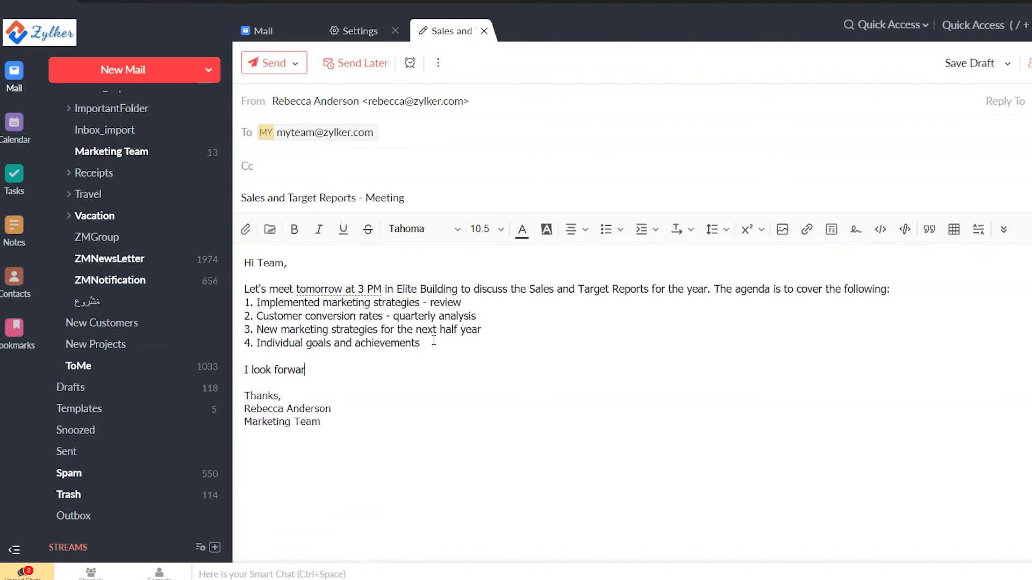
type("d to seeing you all.")
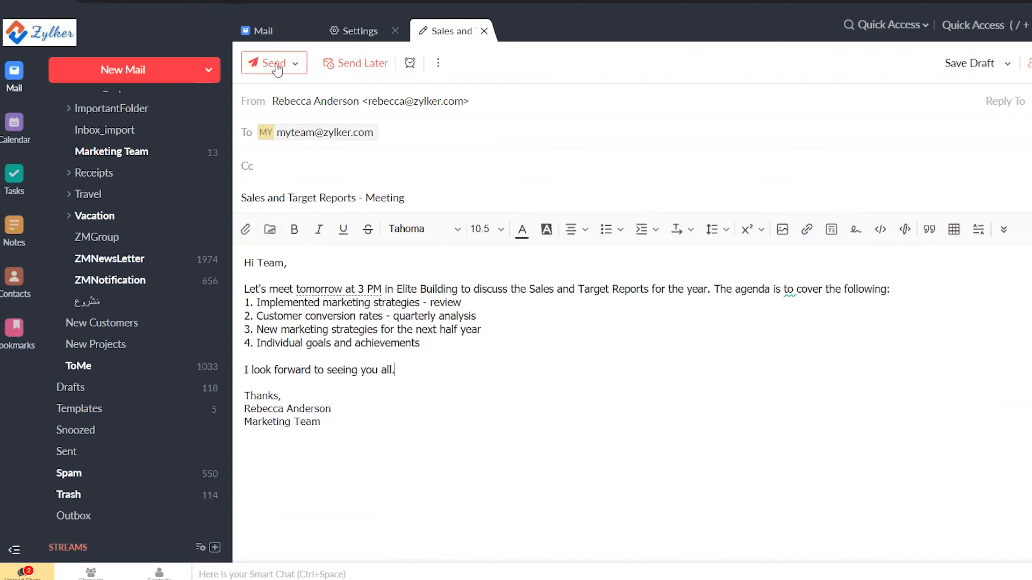
left_click(270, 62)
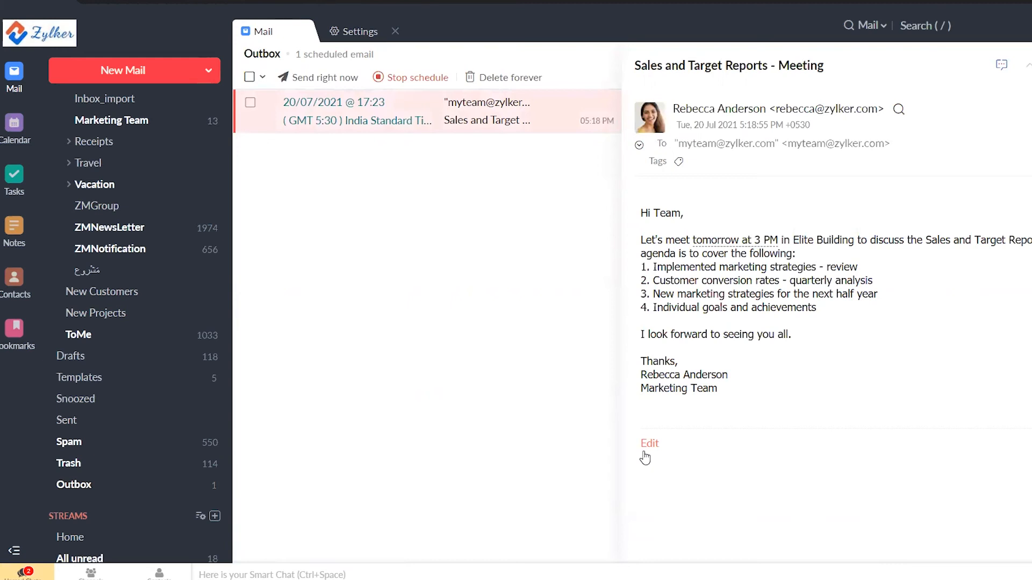
Step: Edit the scheduled meeting email and expand the Send menu showing Send right now
left_click(648, 443)
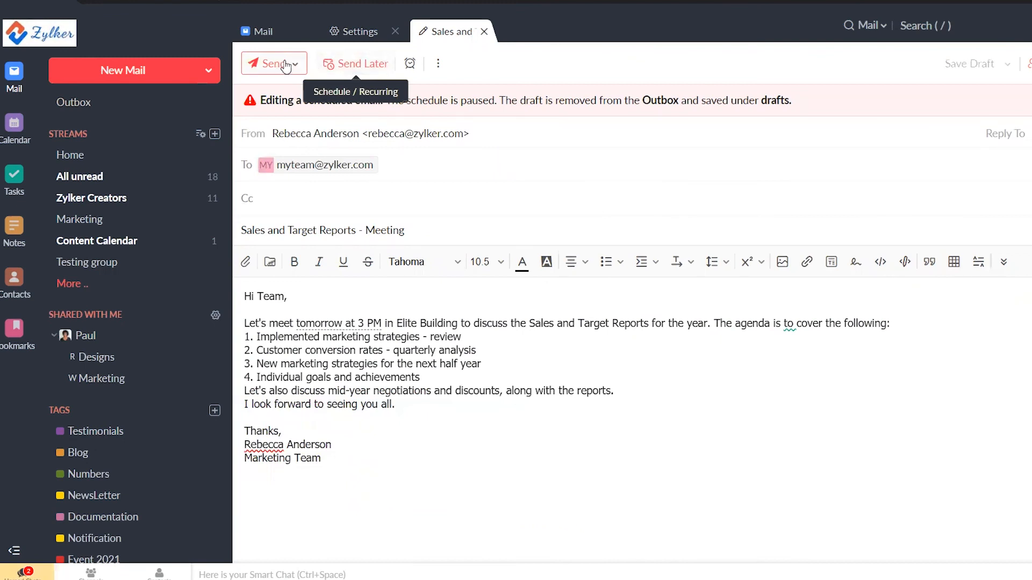
left_click(295, 63)
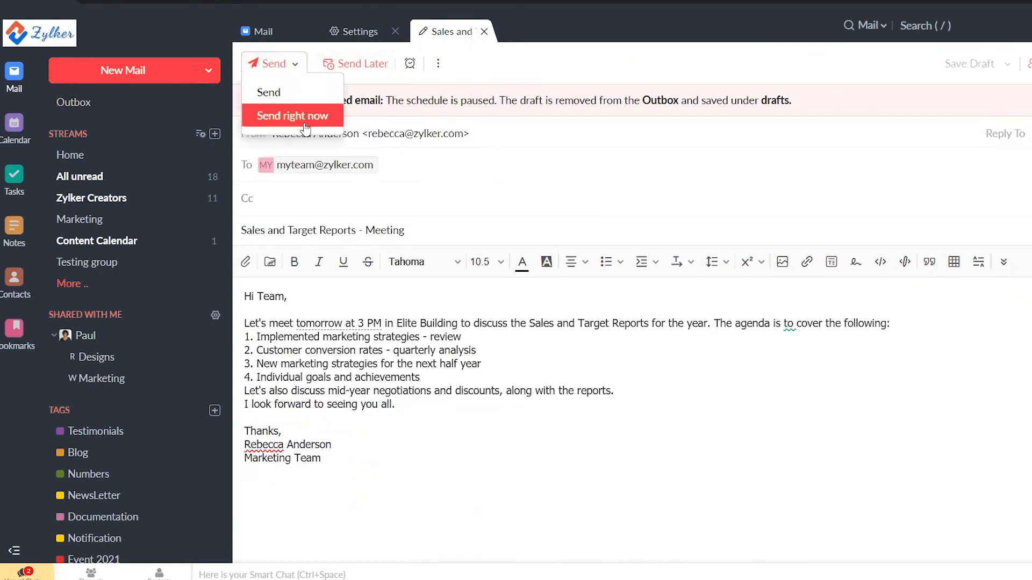
mouse_move(299, 97)
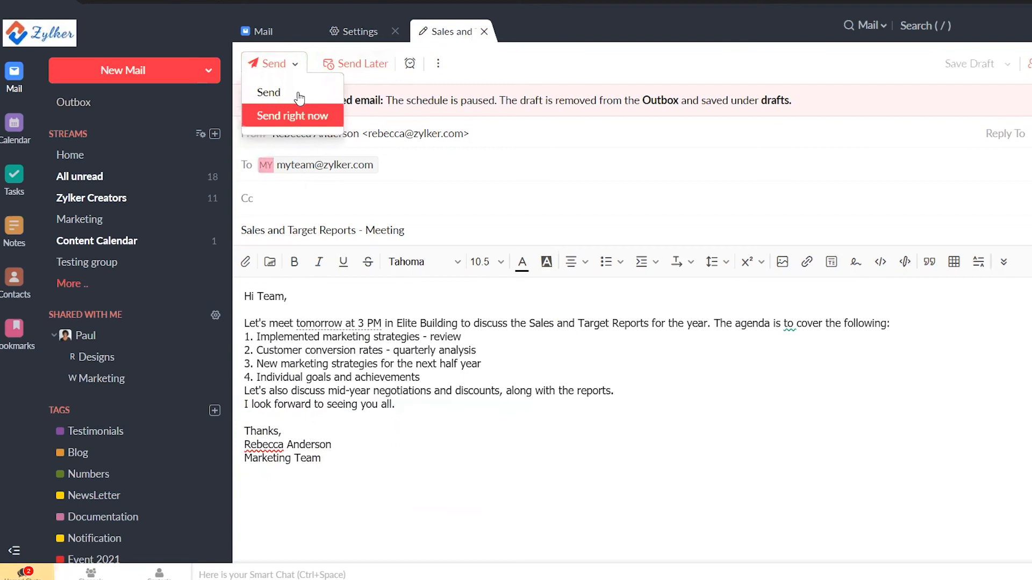
mouse_move(292, 92)
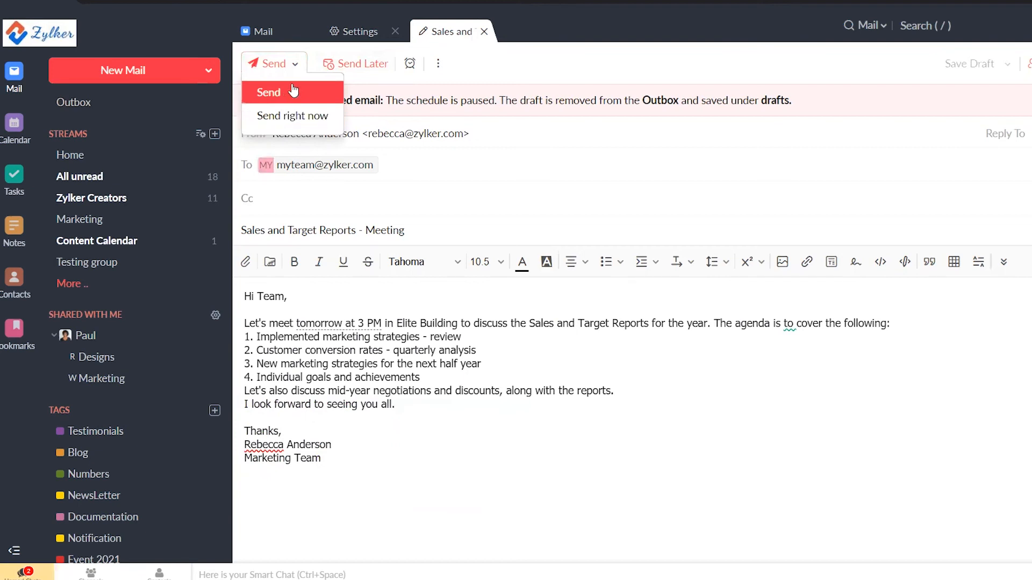